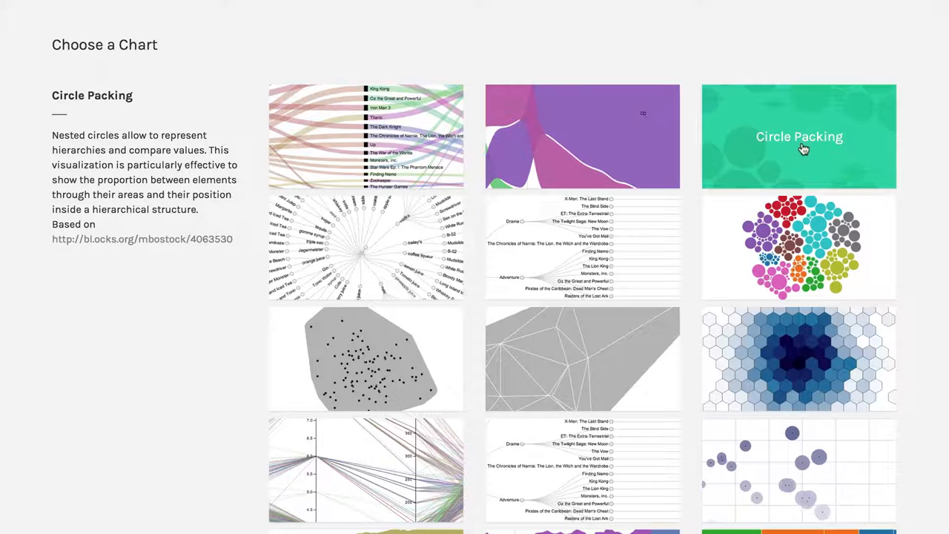
Scroll down to the Map your dimensions section for the Circle Packing chart.
scroll("down", 3)
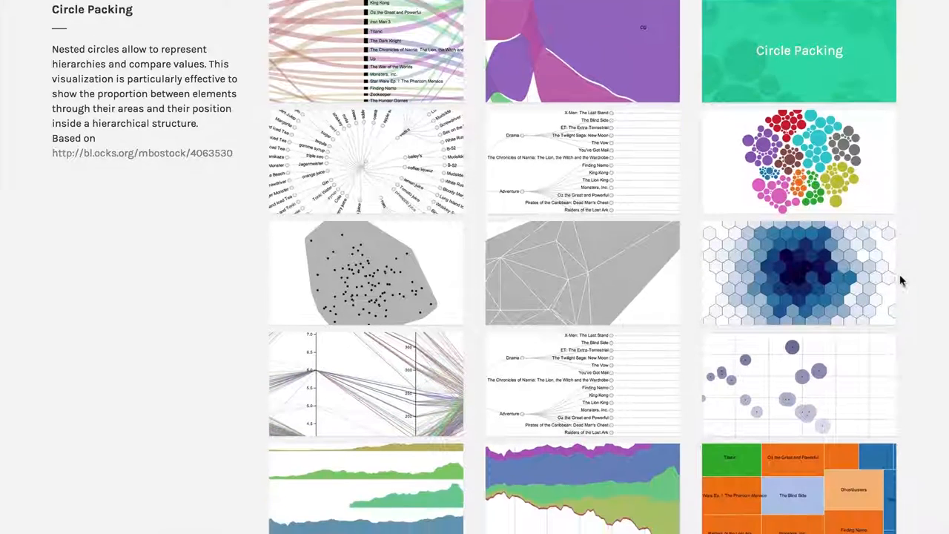
scroll("down", 3)
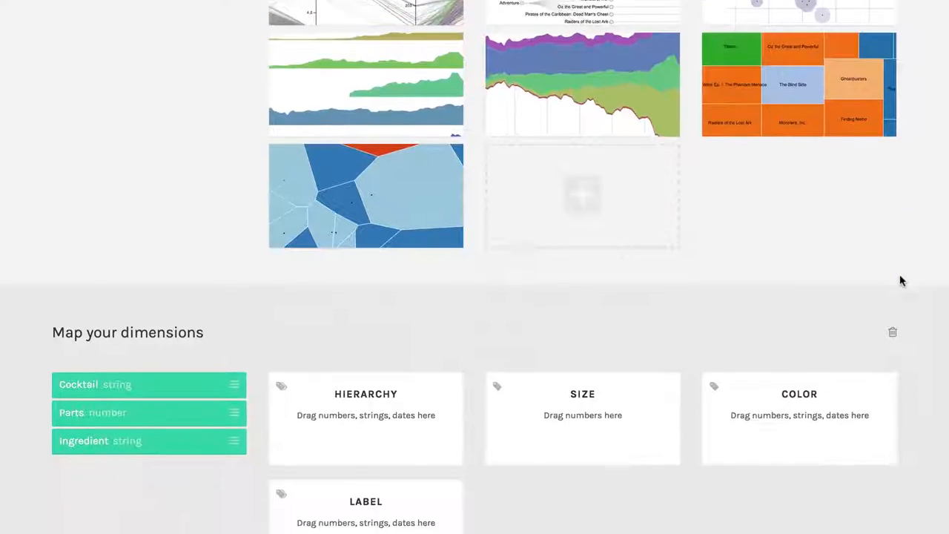
scroll("down", 3)
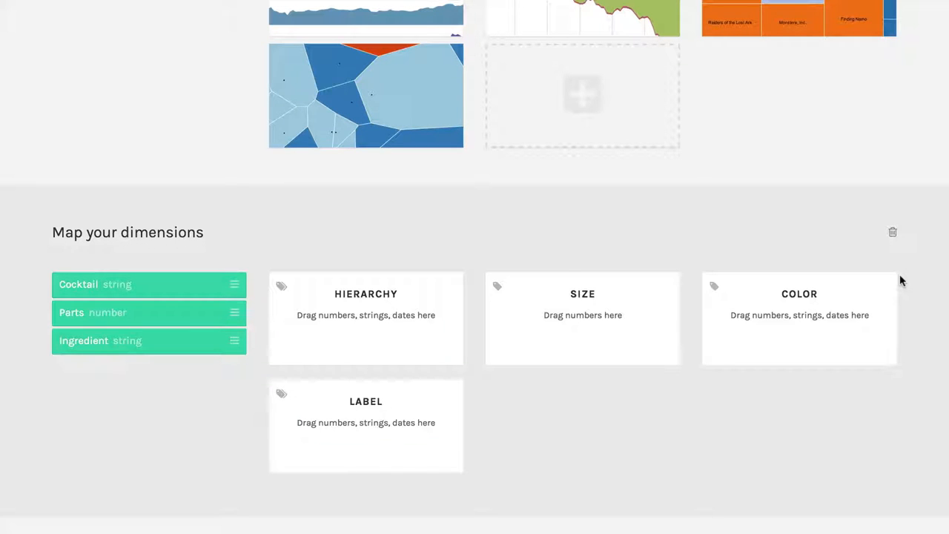
scroll("down", 3)
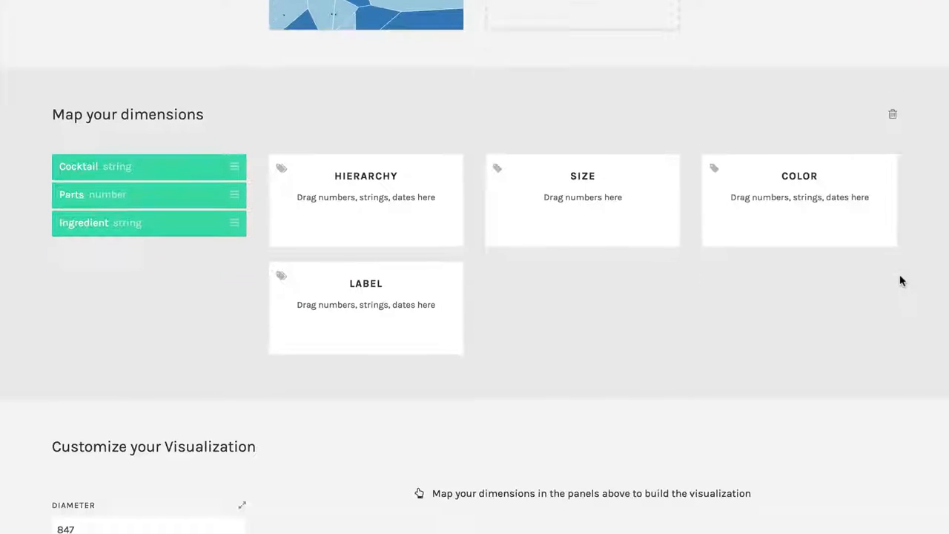
scroll("down", 3)
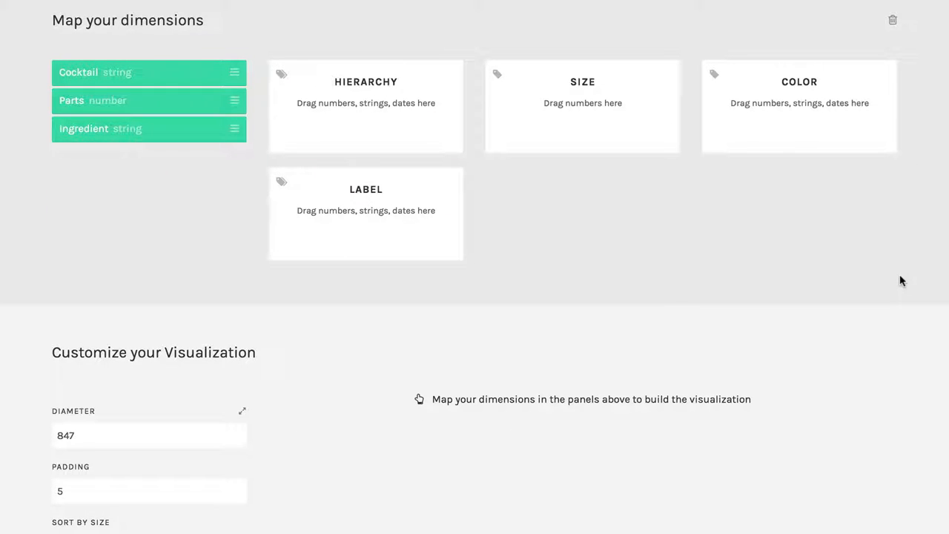
mouse_move(371, 307)
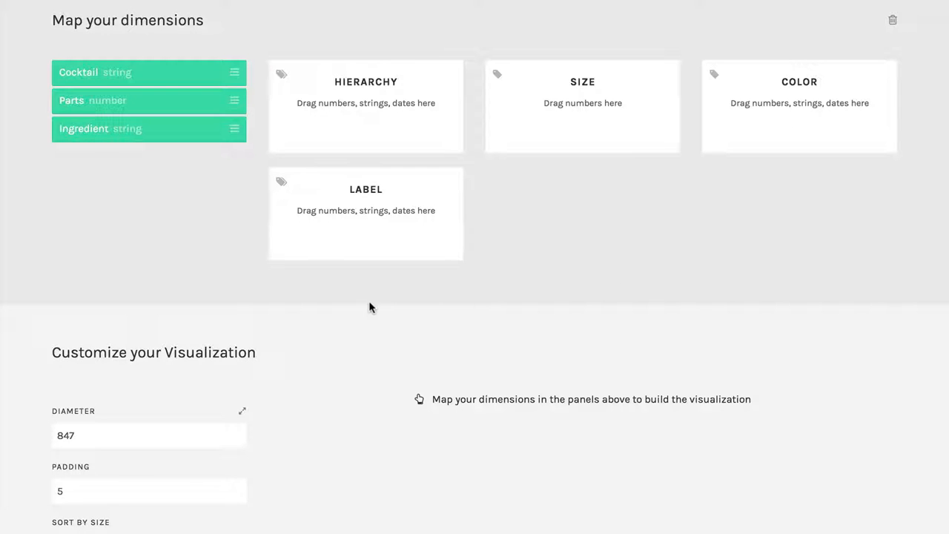
mouse_move(175, 77)
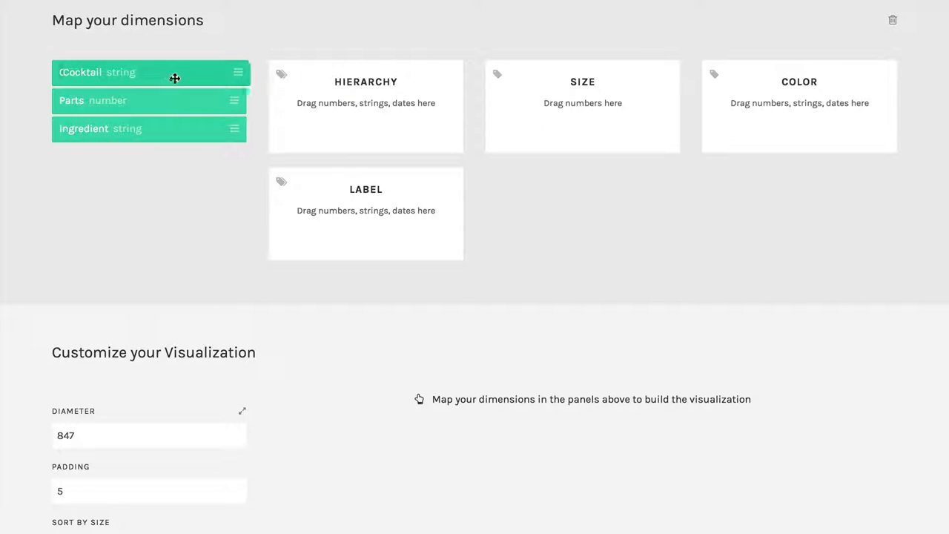
Place Cocktail at the top of the Hierarchy dimension so ingredients nest inside each cocktail.
left_click_drag(149, 71, 365, 130)
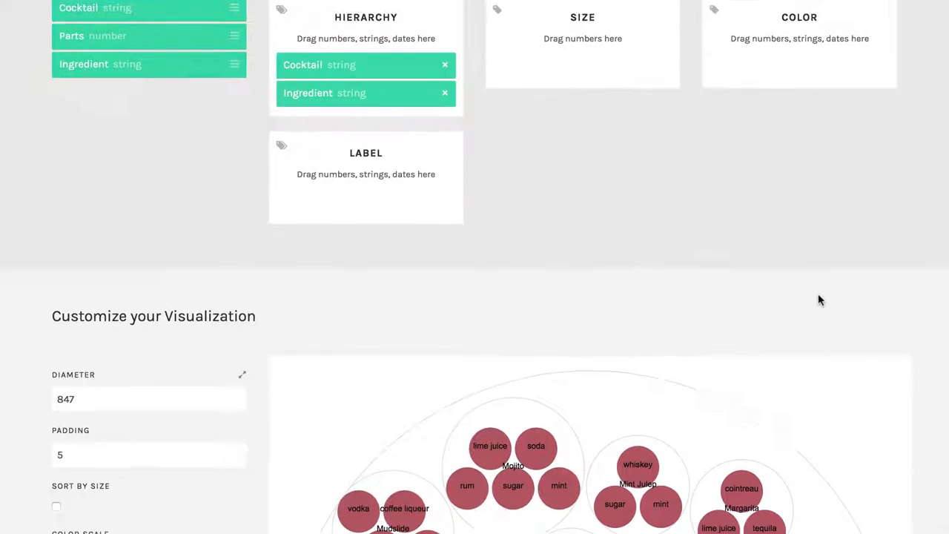
scroll("down", 3)
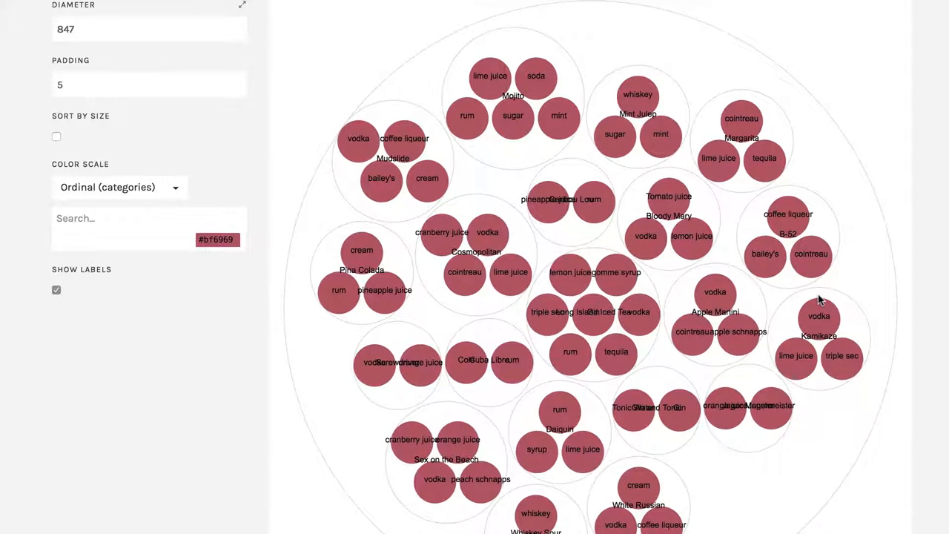
mouse_move(852, 433)
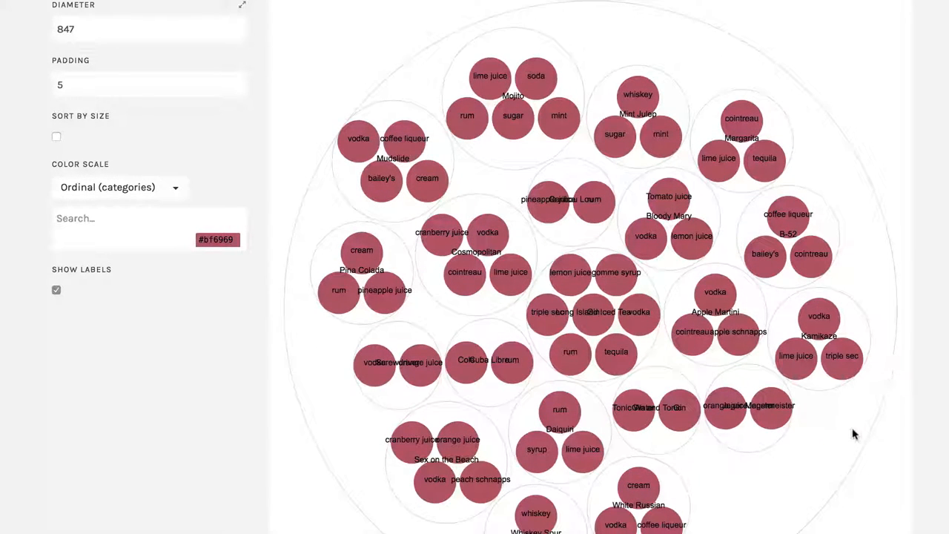
mouse_move(822, 349)
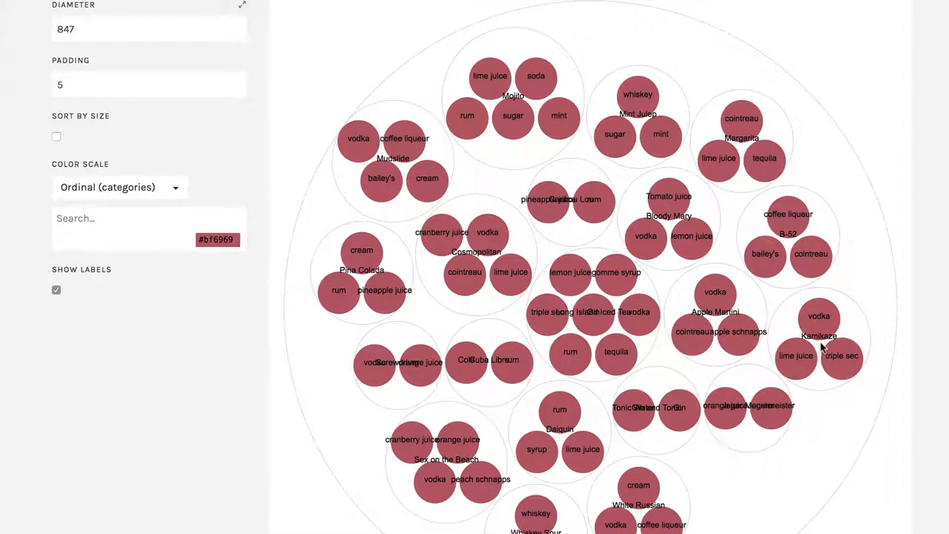
mouse_move(846, 372)
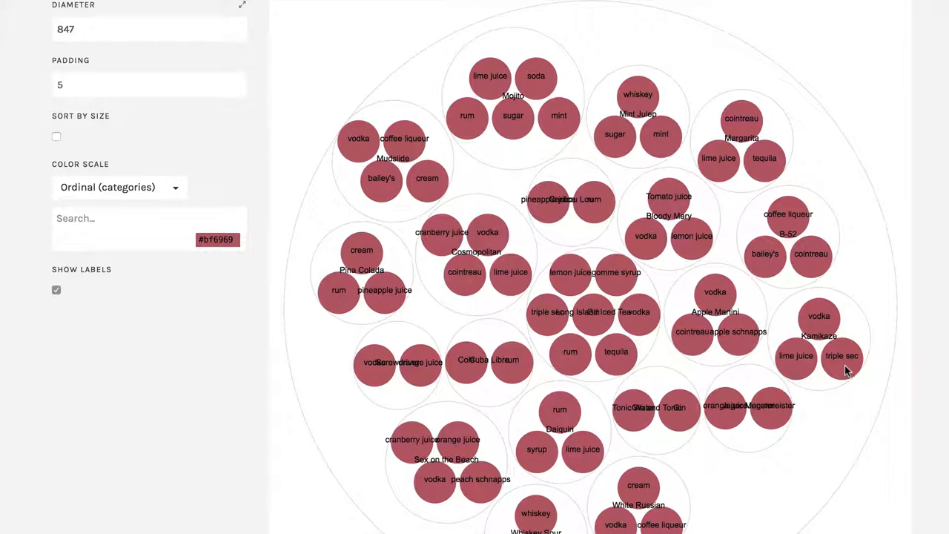
Scroll back up to the dimensions panel to reach the Size mapping for Parts.
scroll("down", 3)
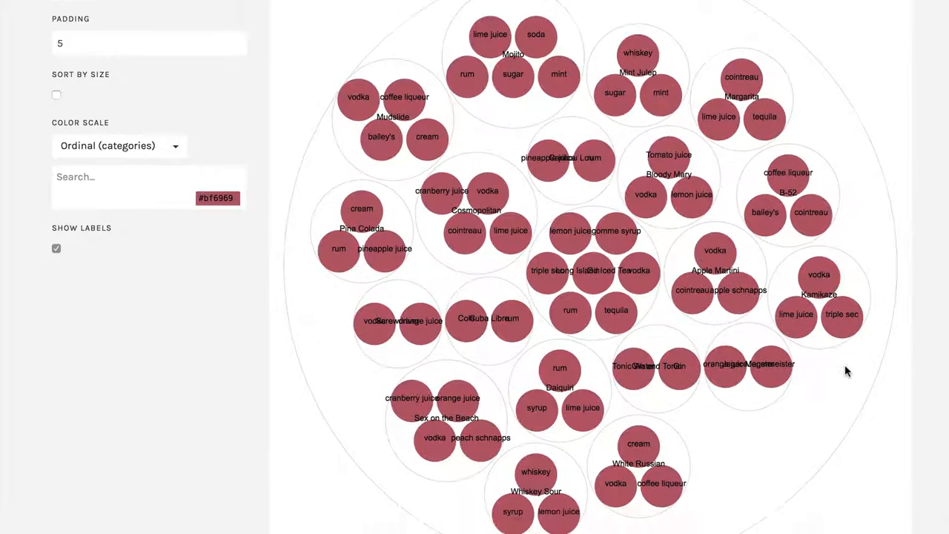
scroll("up", 3)
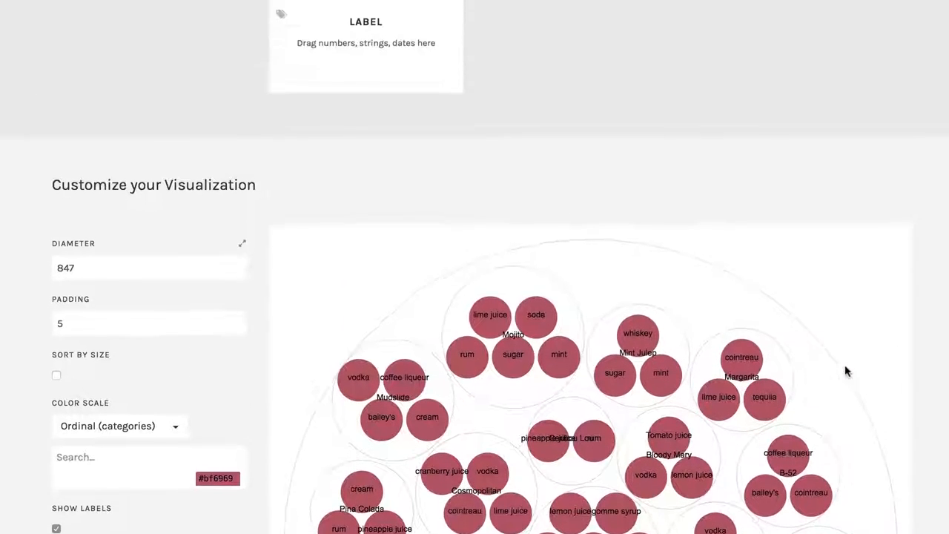
scroll("up", 3)
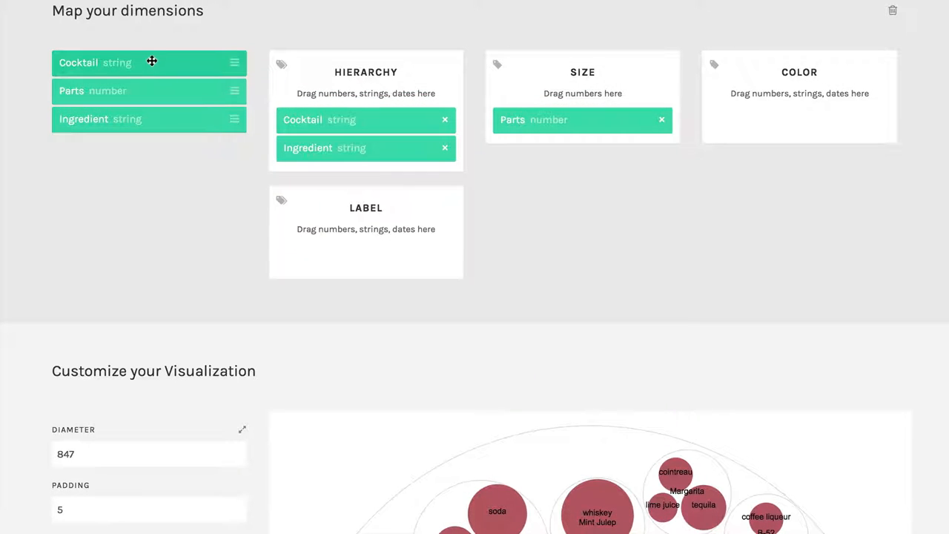
Map Cocktail to Color, giving each cocktail its own hue with an ordinal colour legend.
left_click_drag(148, 62, 799, 119)
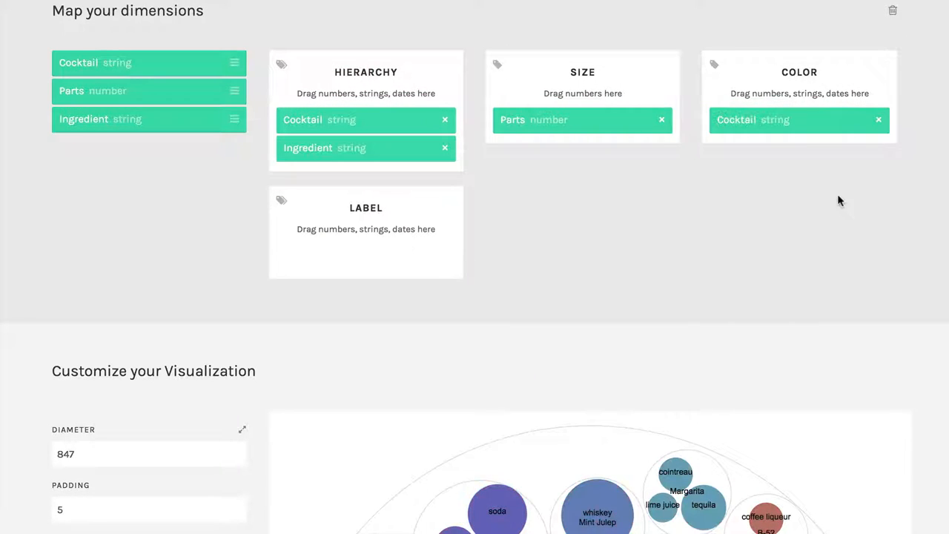
scroll("down", 3)
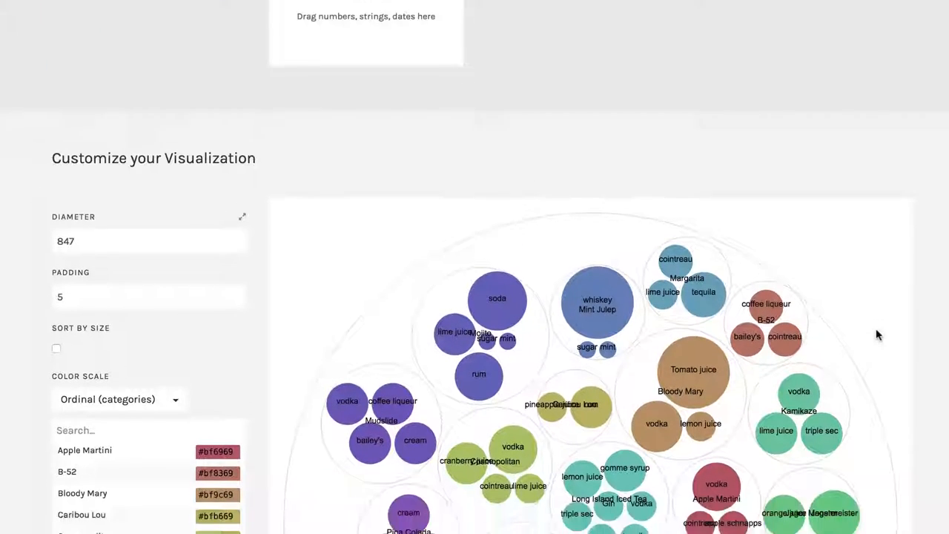
scroll("down", 3)
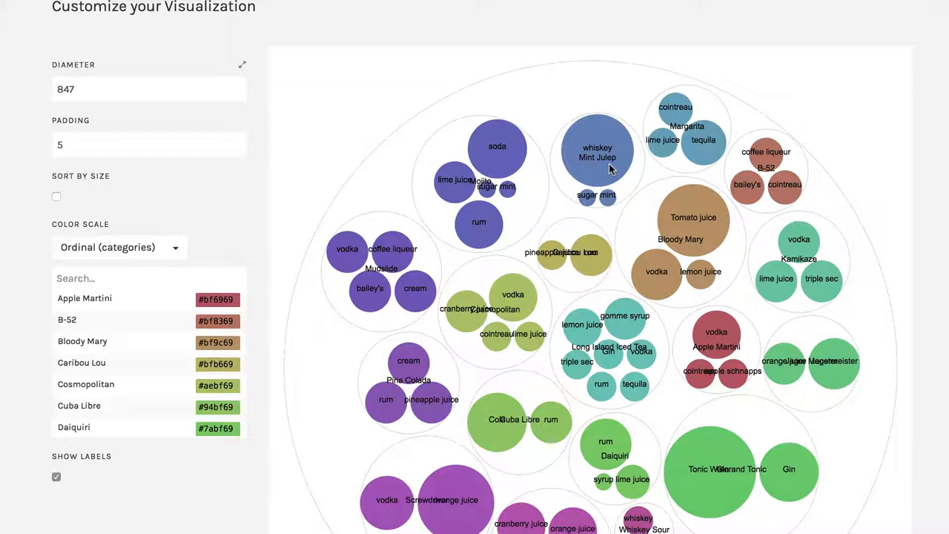
scroll("down", 3)
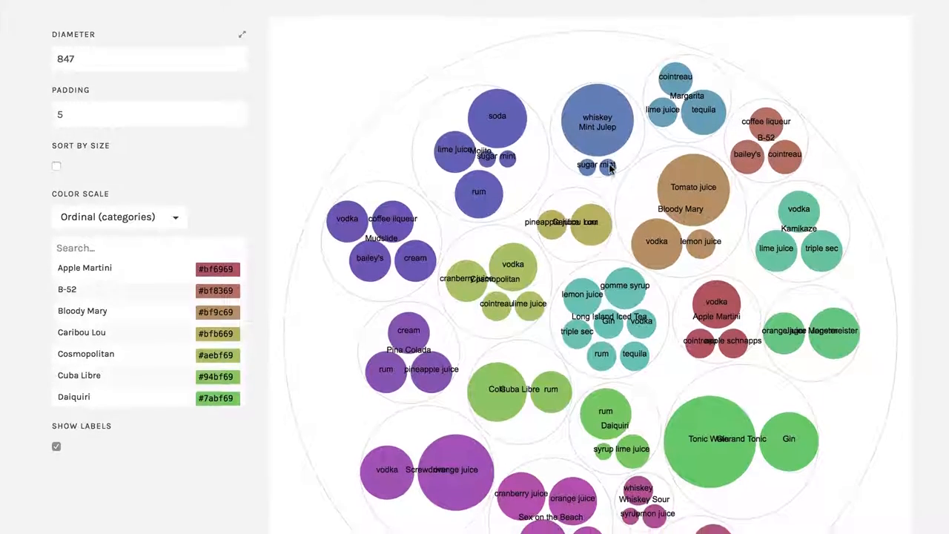
scroll("down", 3)
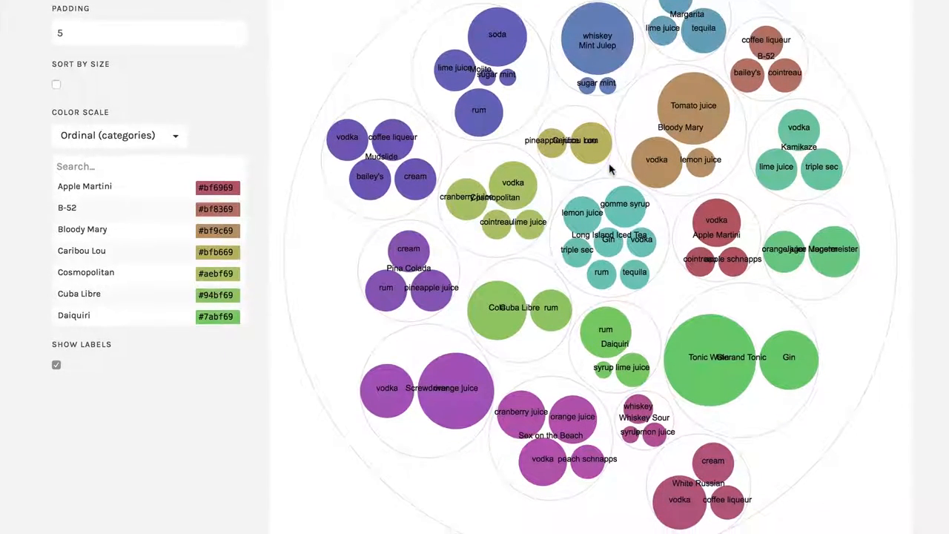